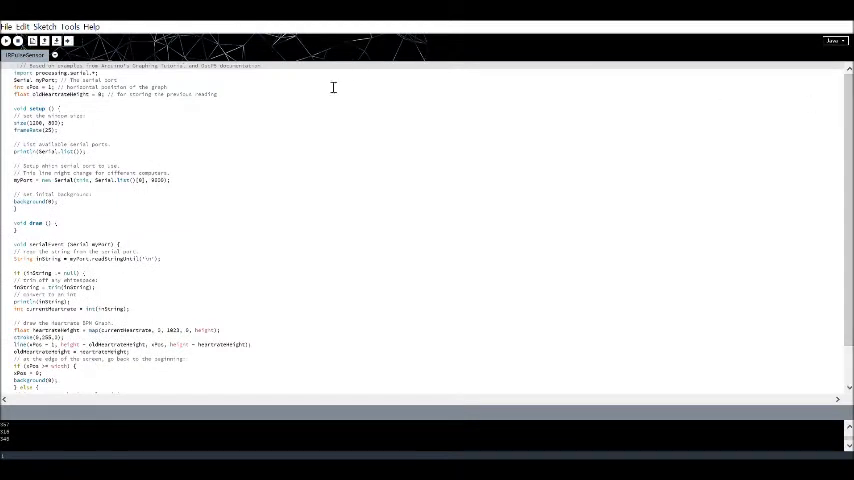
mouse_move(170, 226)
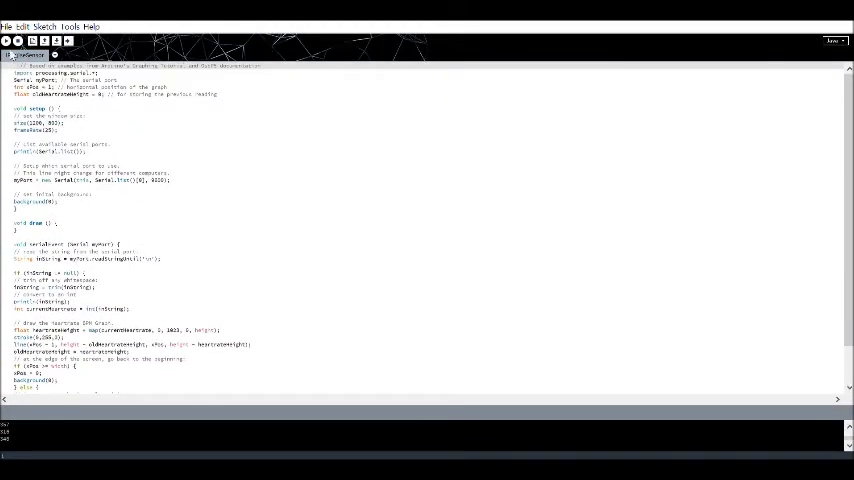
Run the serial-reading sketch so the green heartbeat waveform is drawn on the black window
click(6, 40)
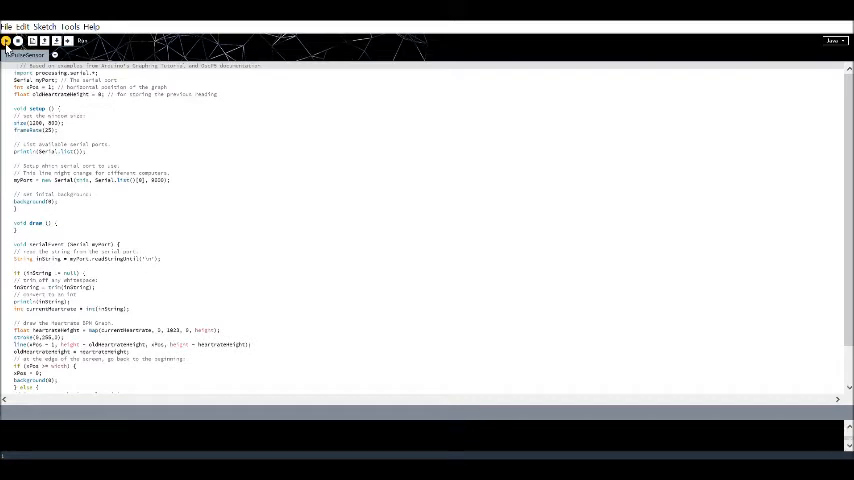
click(6, 40)
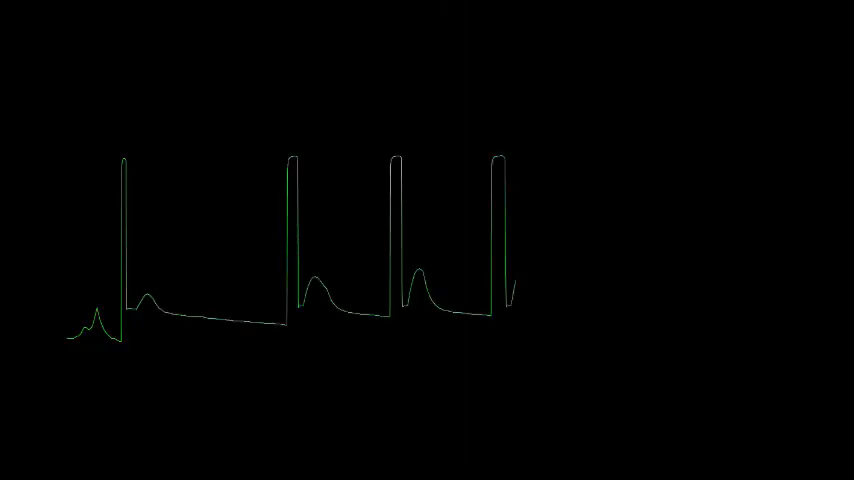